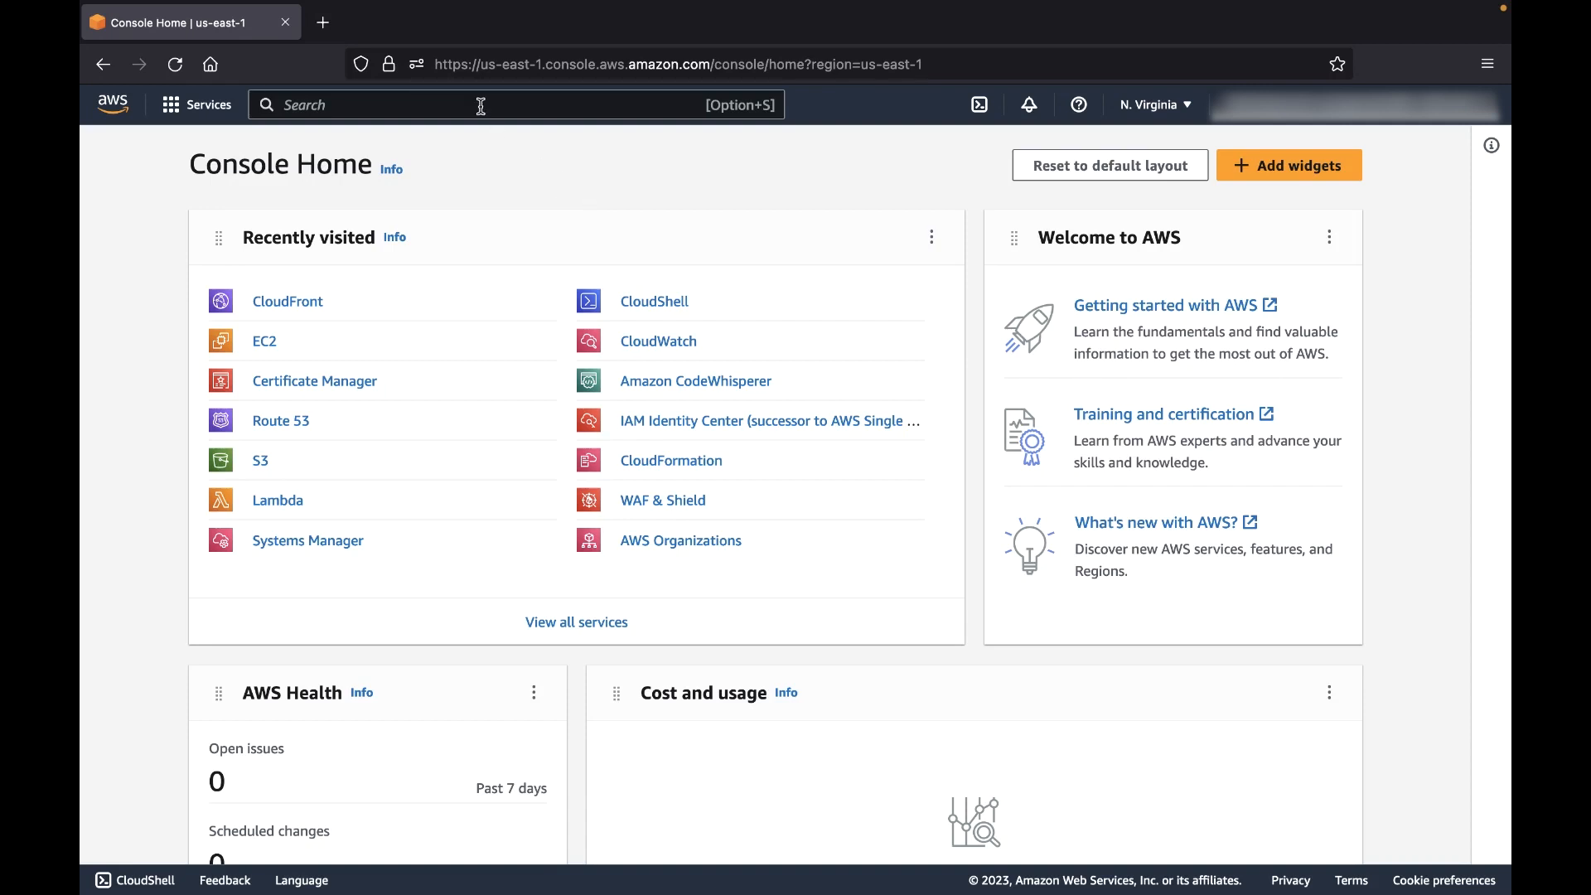
Step: Open CloudFront distribution E9UK5MCGH8IMX and view its empty invalidations list
type("cloudfront")
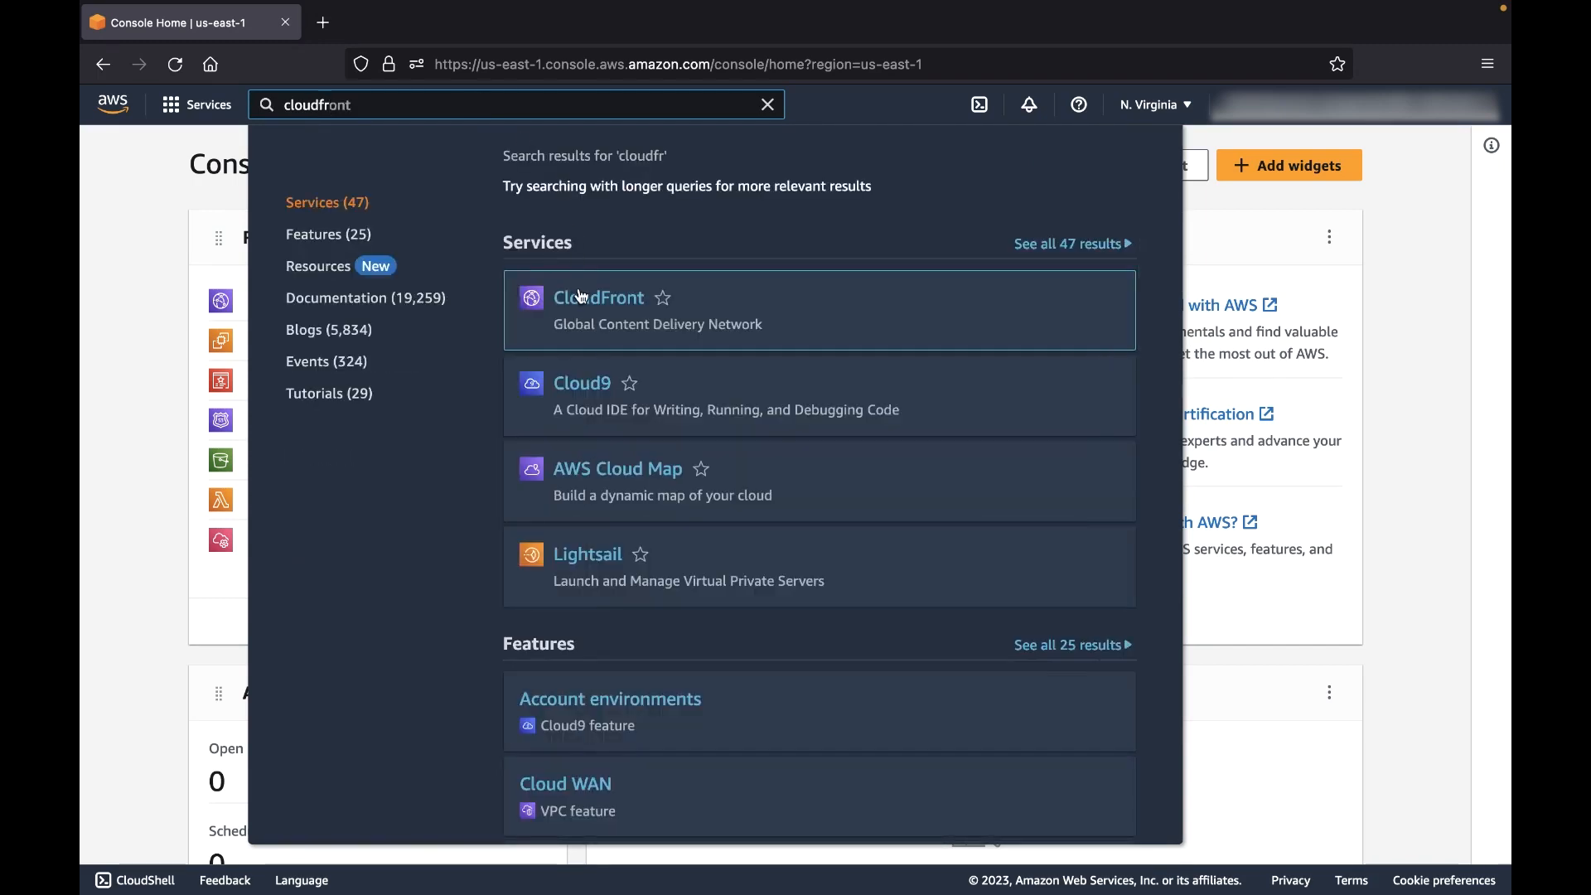
left_click(598, 298)
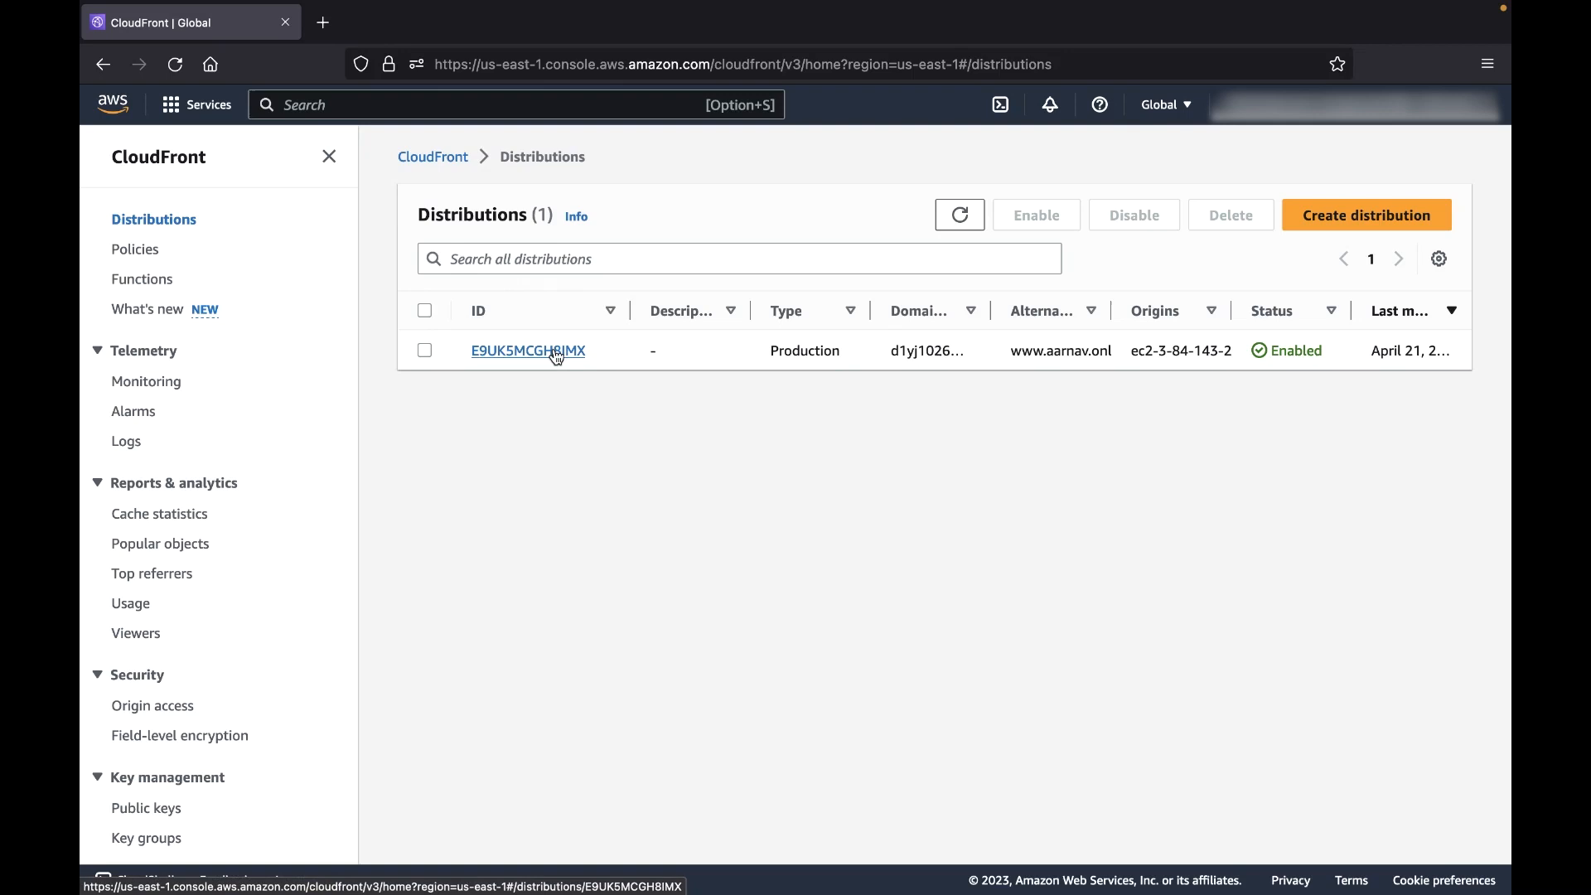
left_click(528, 350)
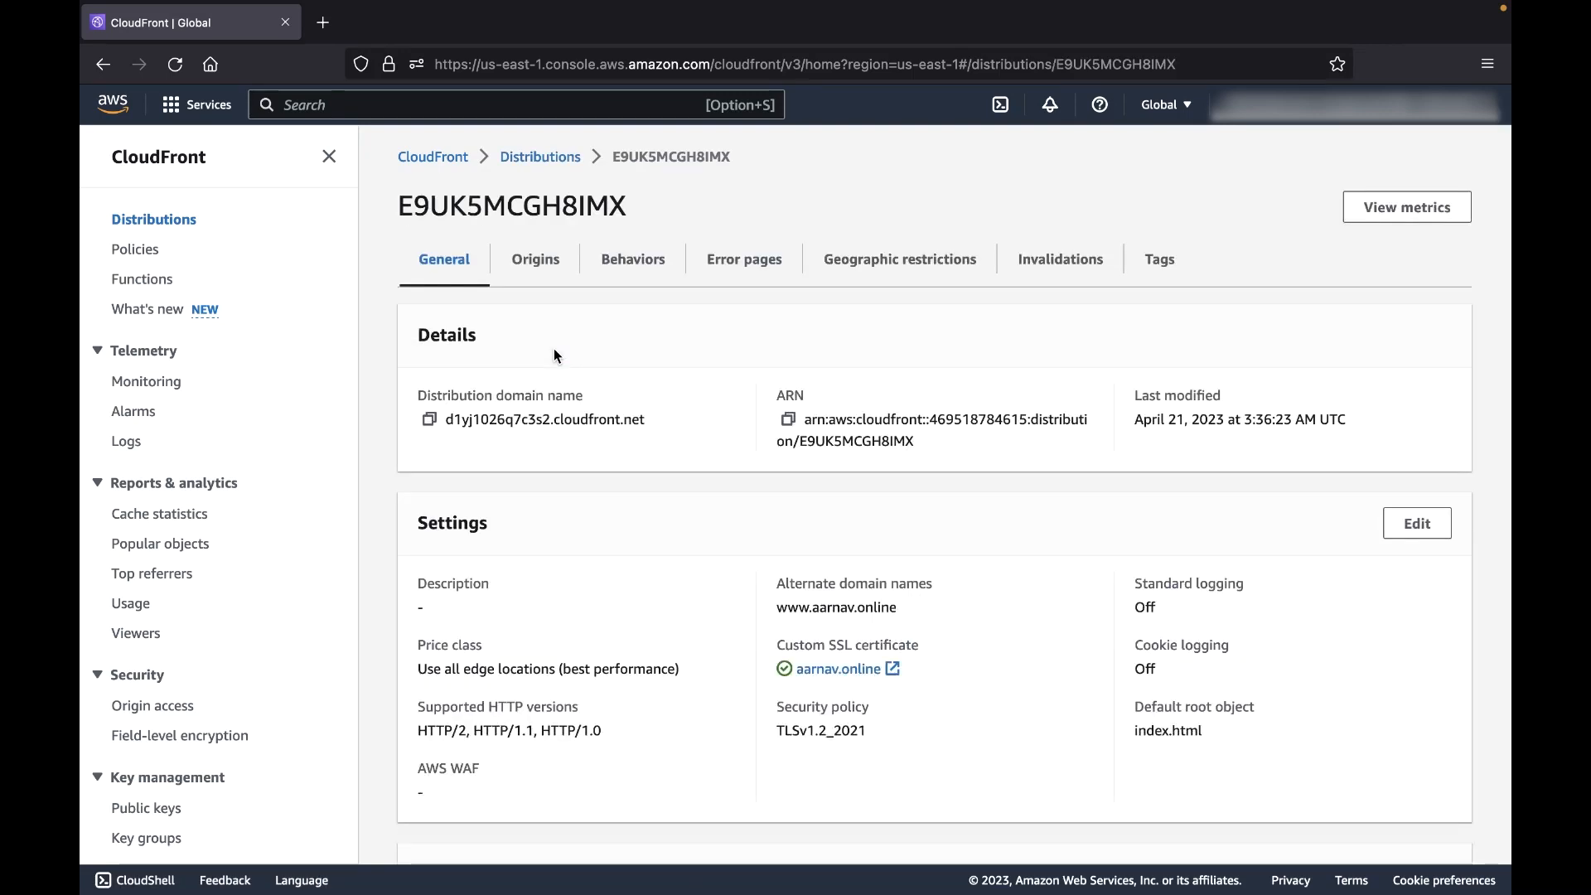
left_click(1059, 259)
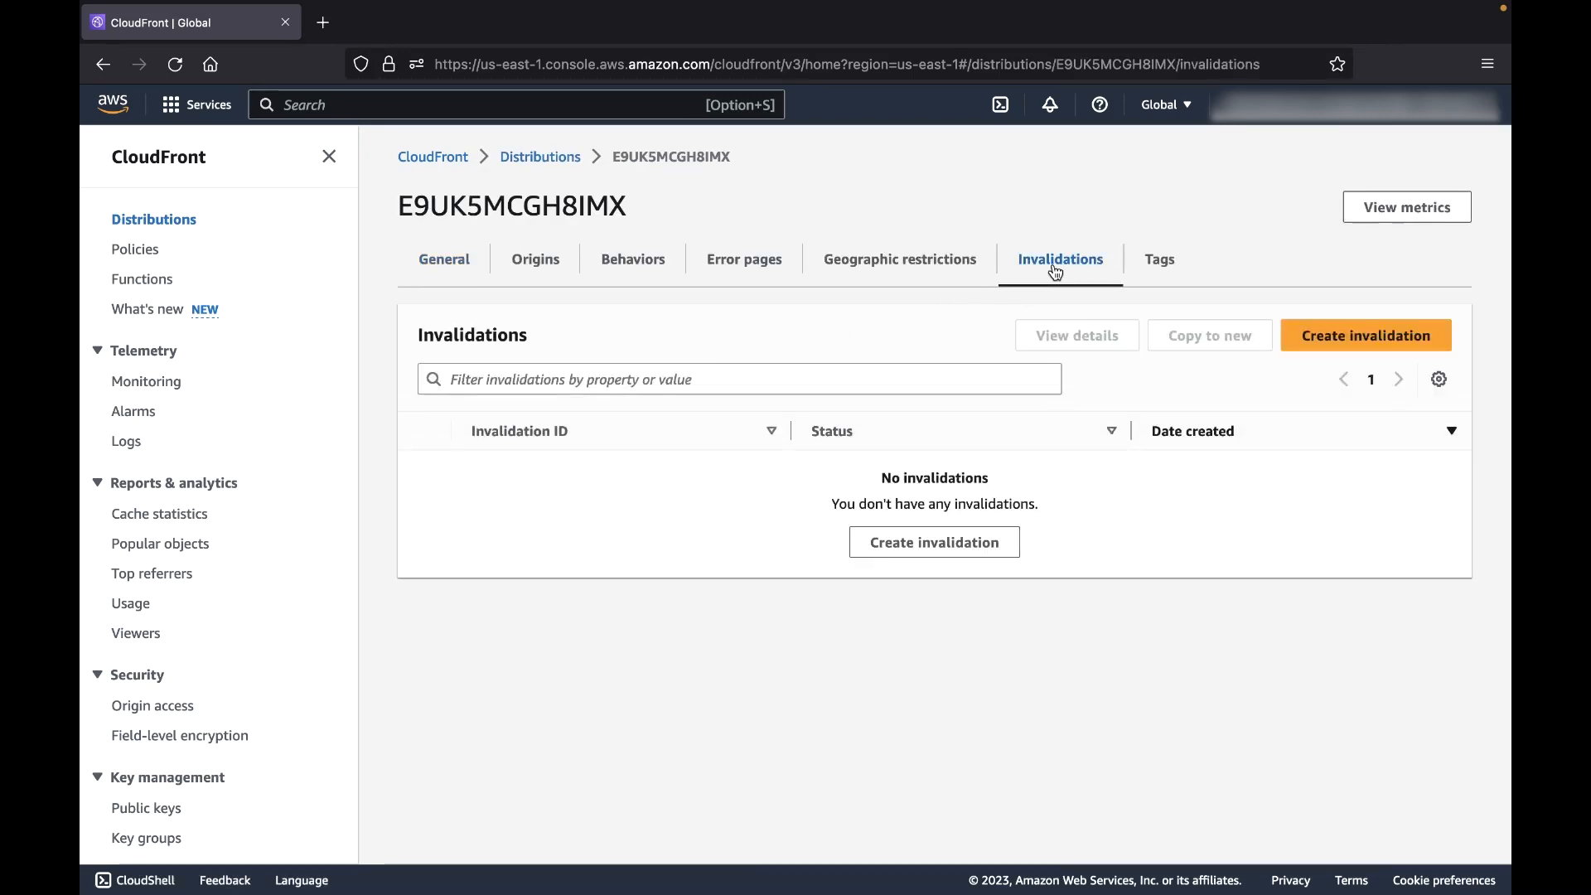
mouse_move(1306, 336)
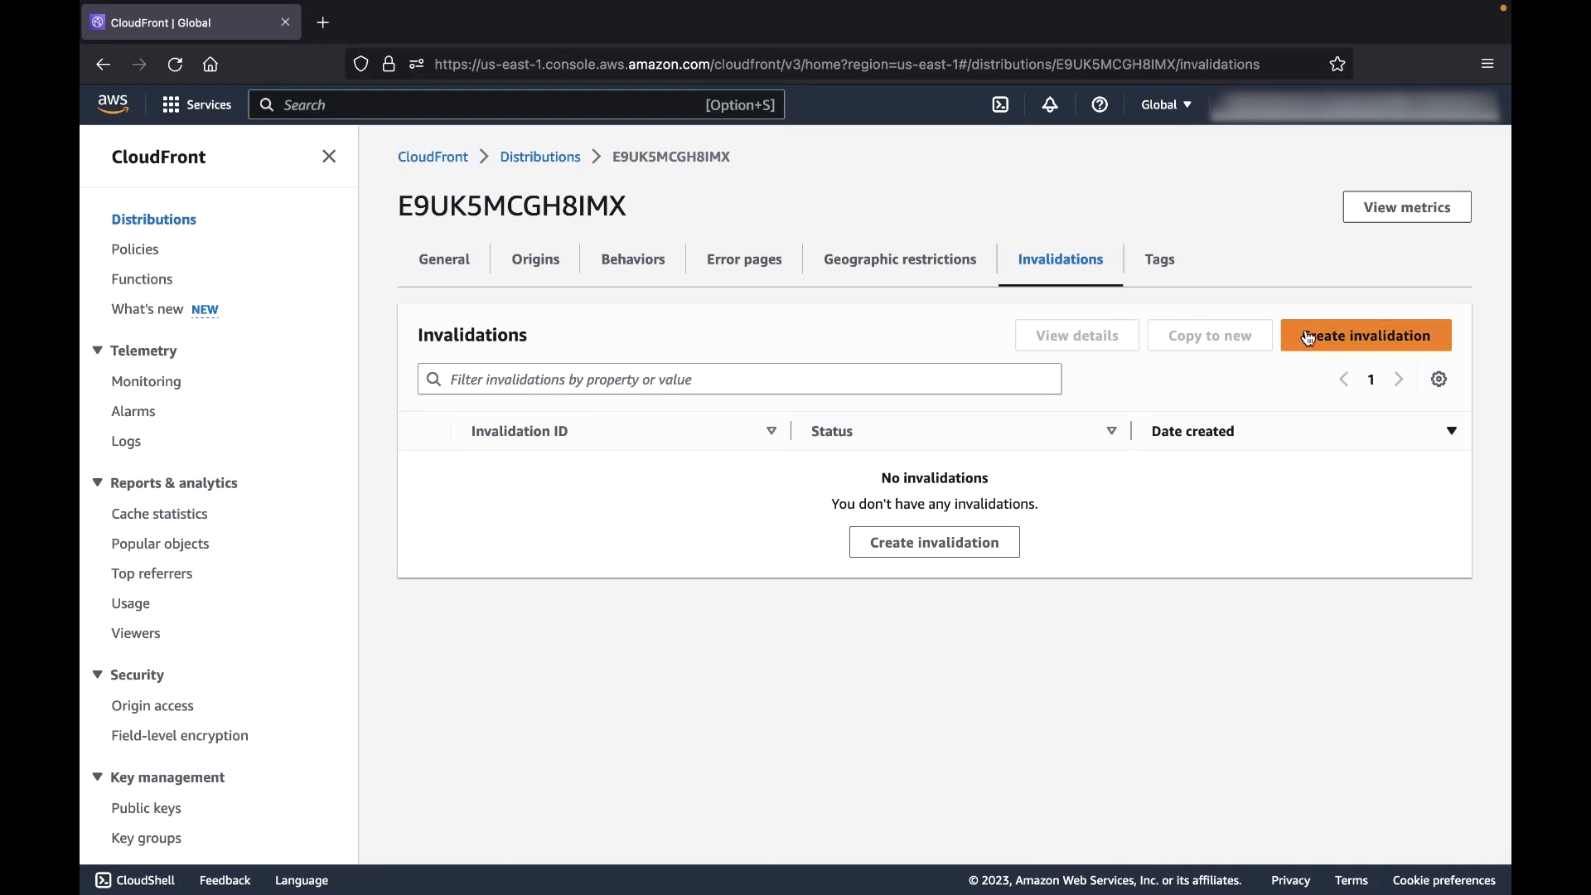
Step: Request an invalidation for the object path /* on the distribution
left_click(1365, 335)
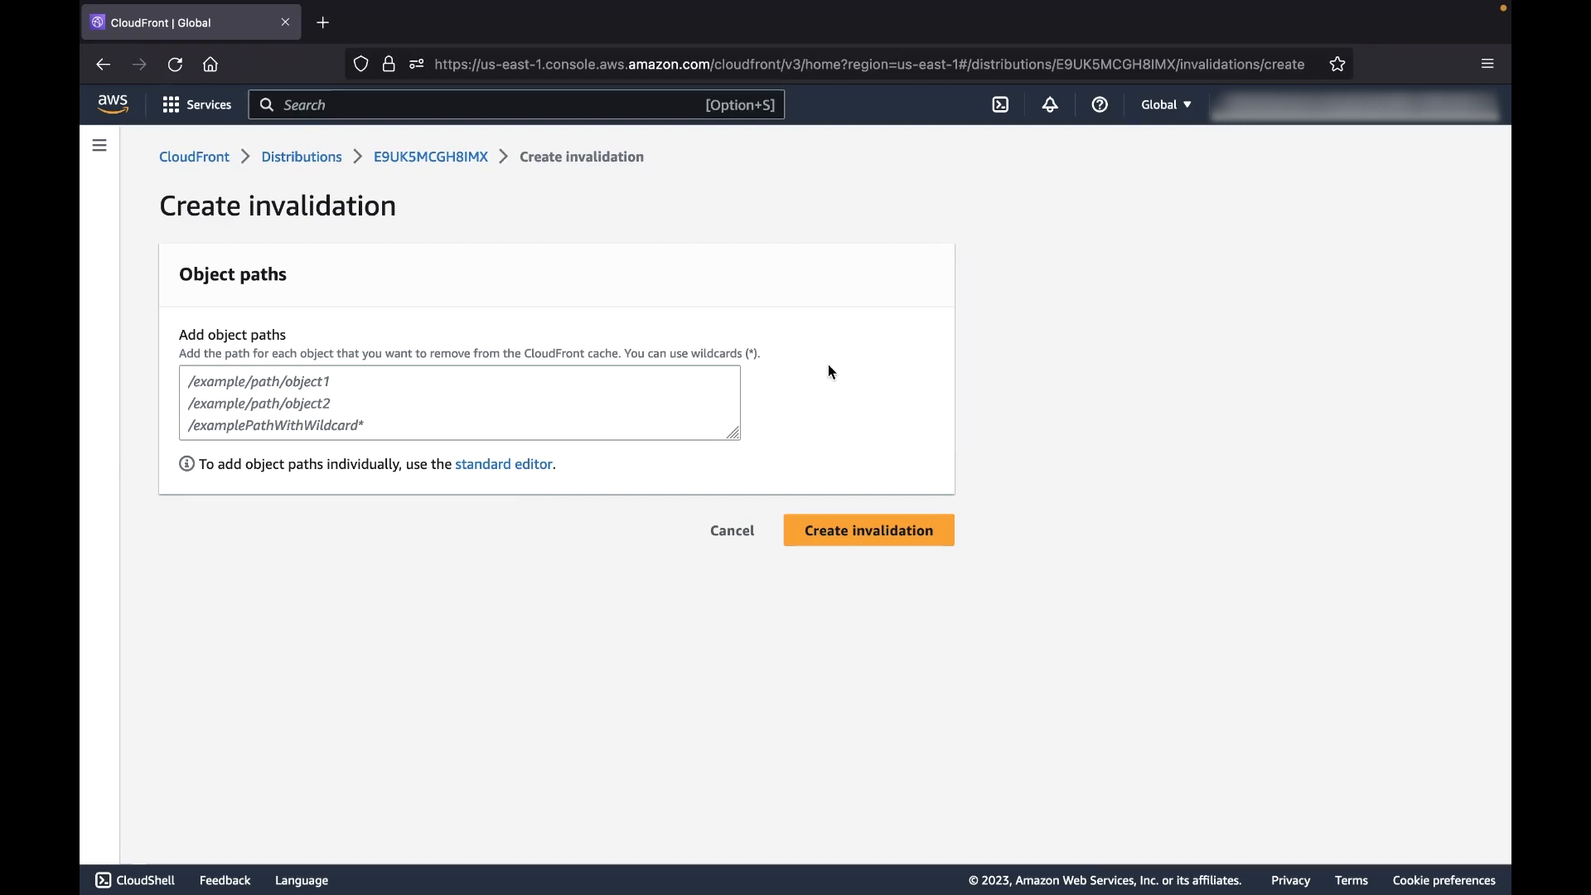
type("/*")
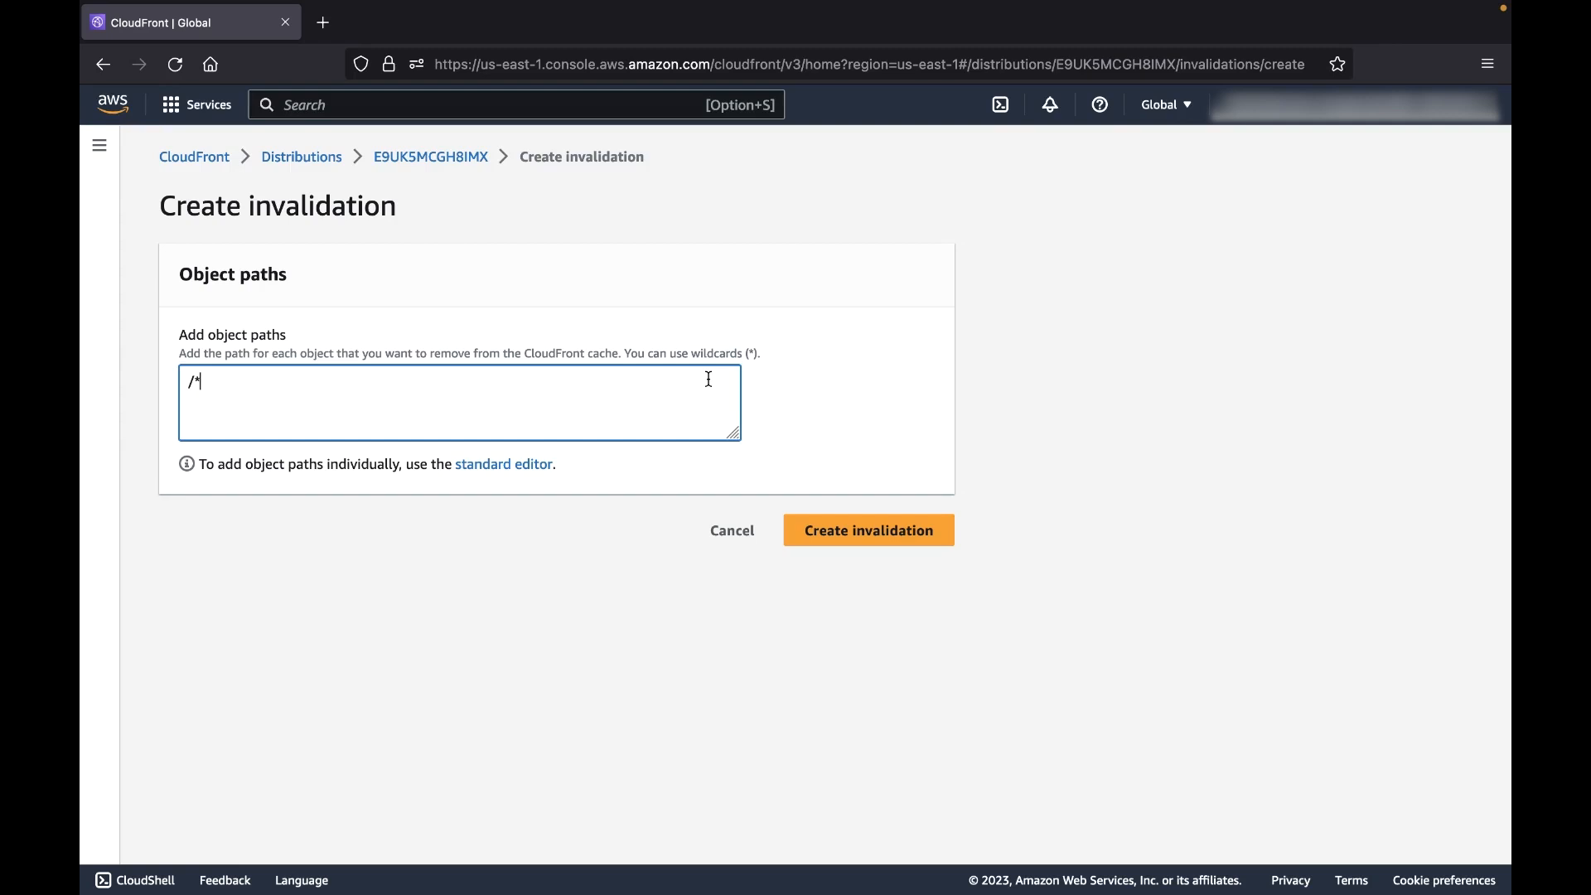
mouse_move(787, 451)
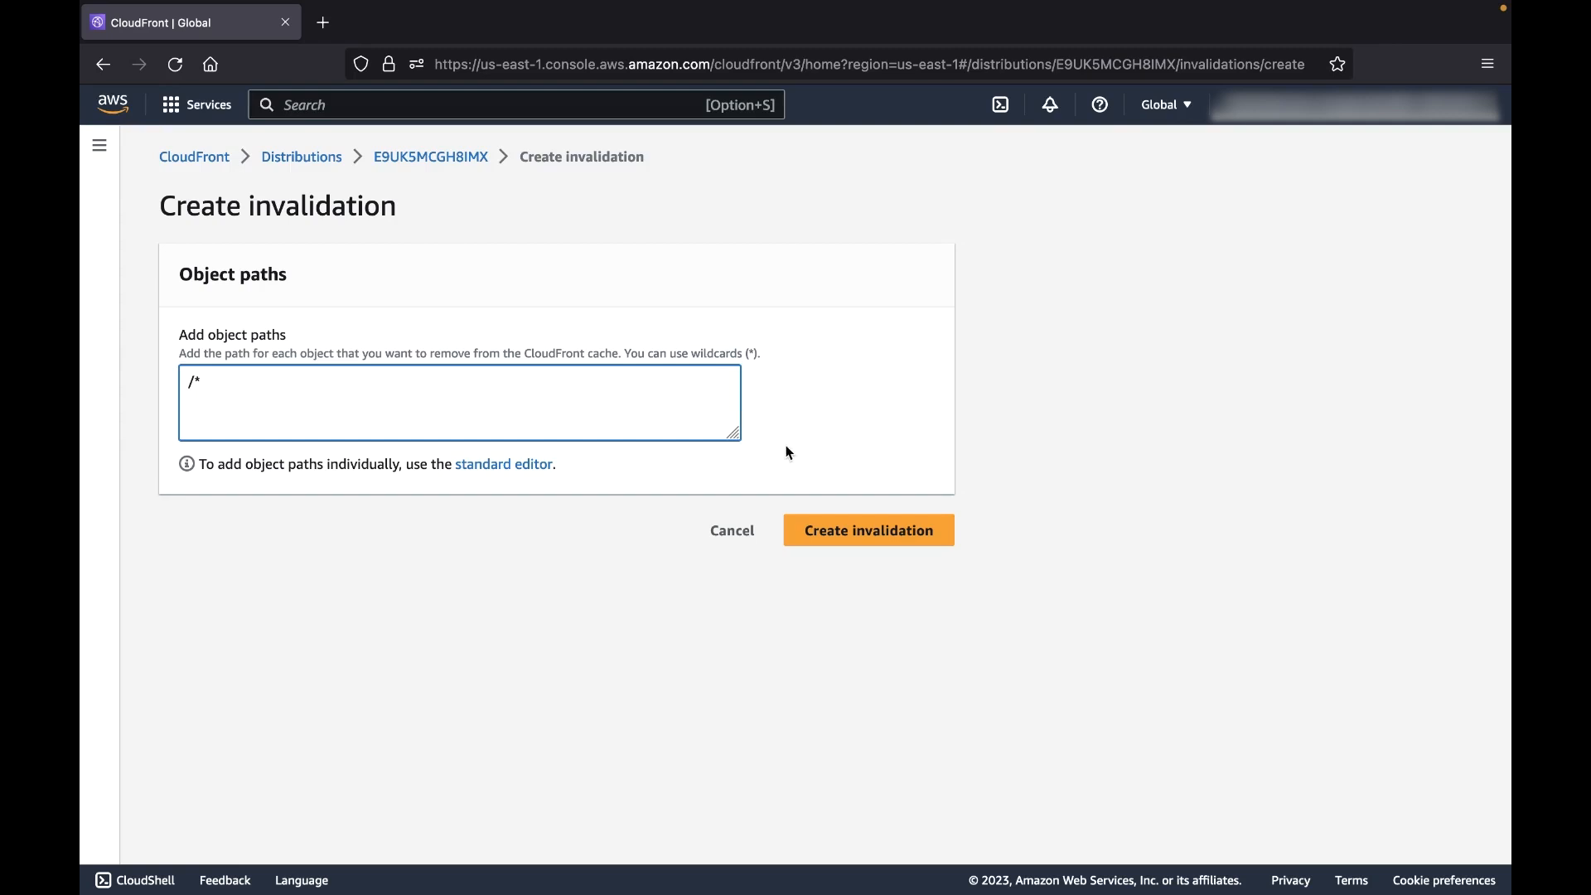
left_click(868, 530)
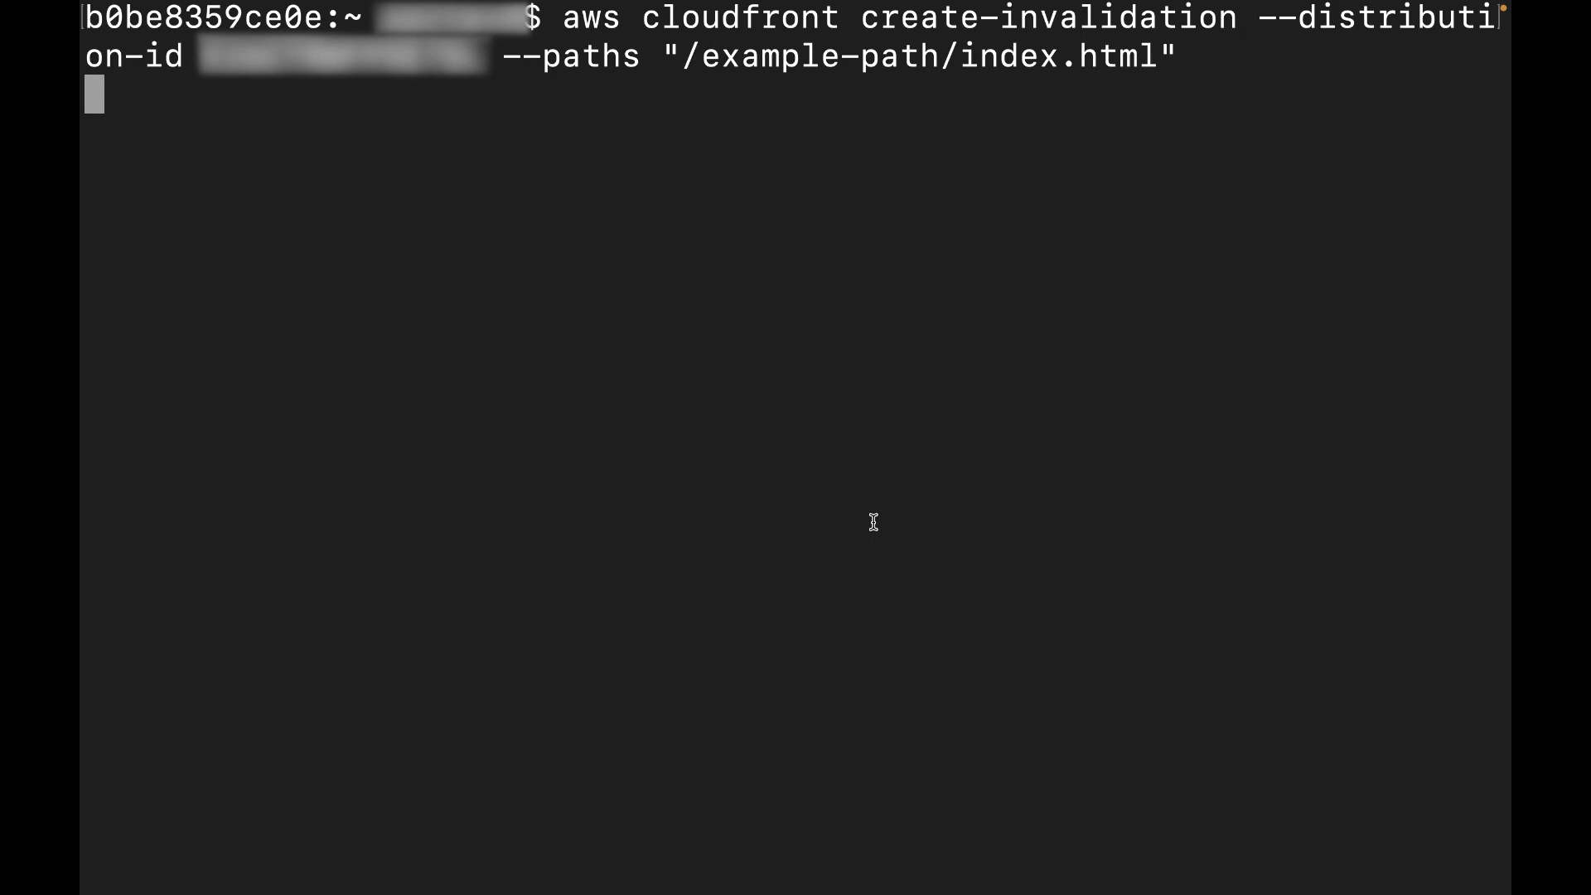
Step: Run the aws cloudfront create-invalidation command for path /example-path/index.html in Terminal
key("Enter")
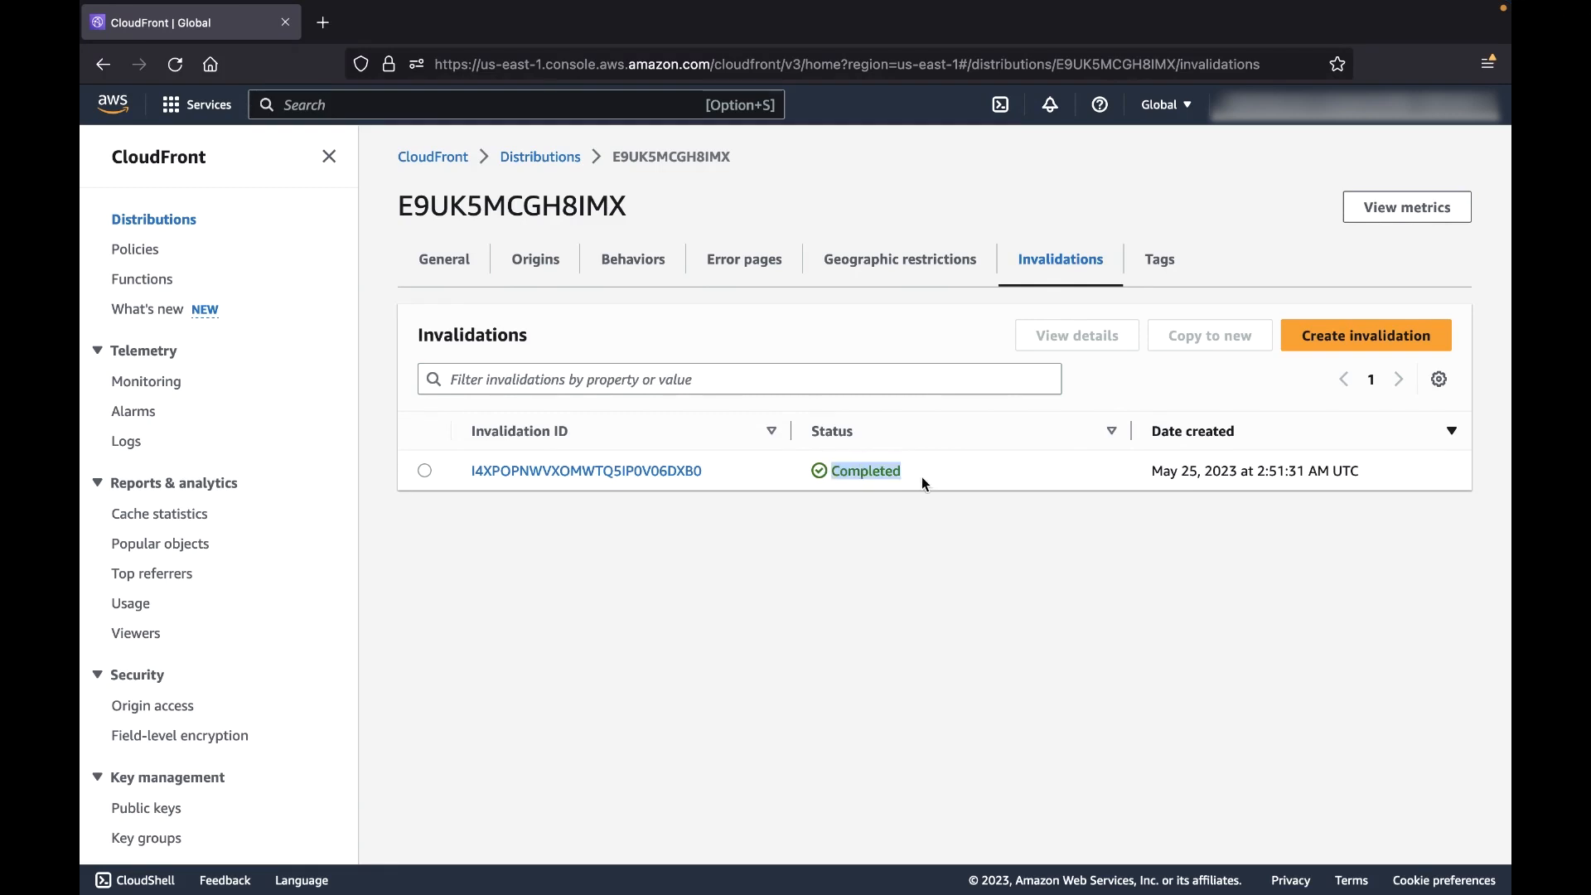
mouse_move(895, 512)
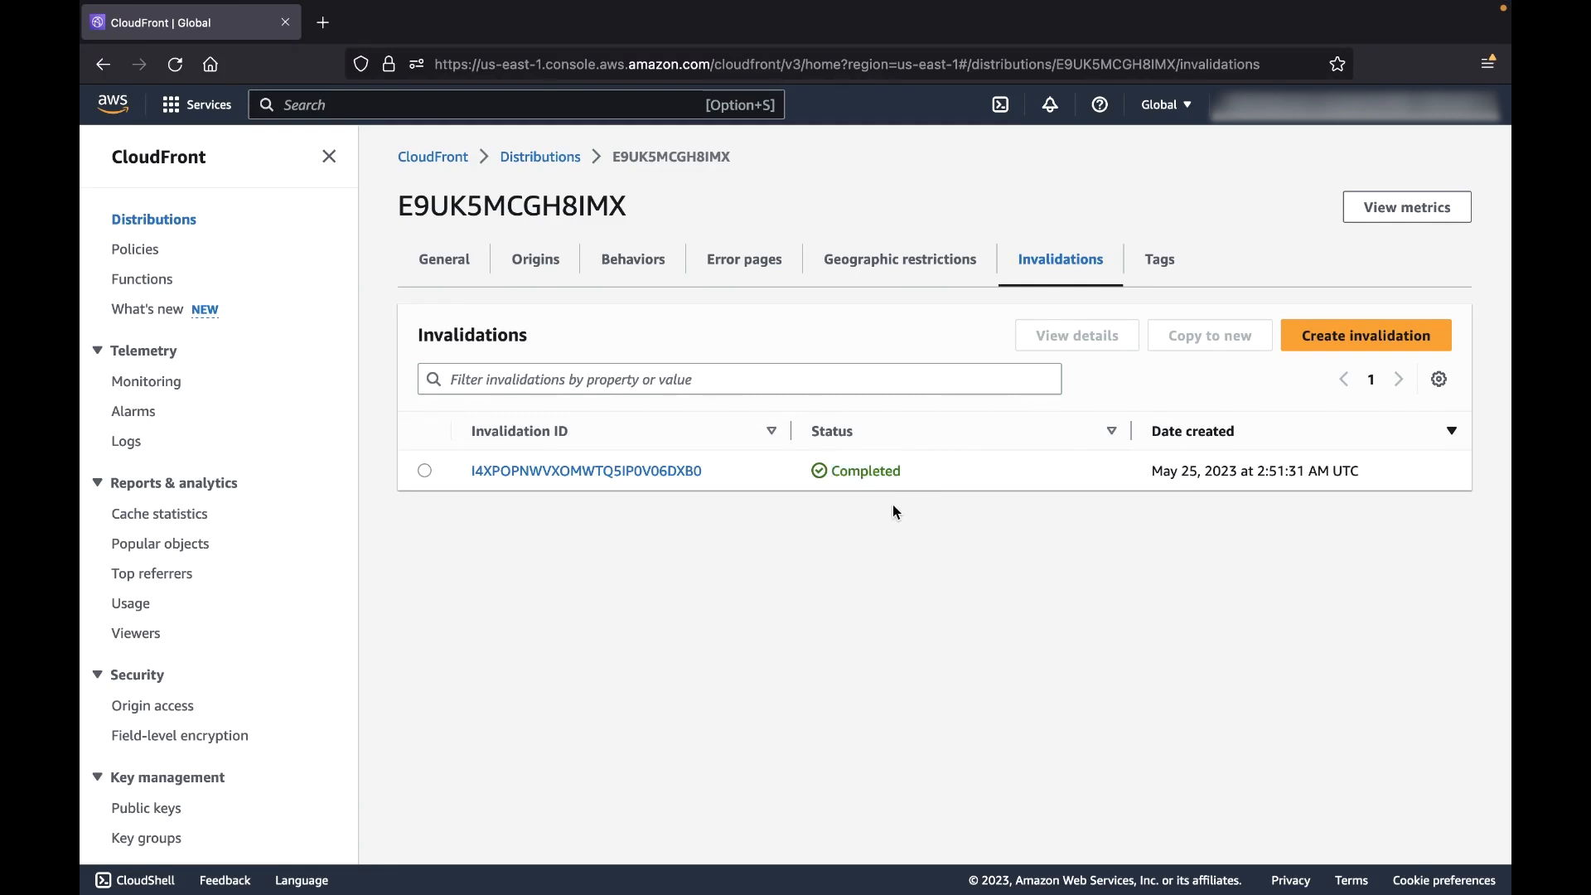